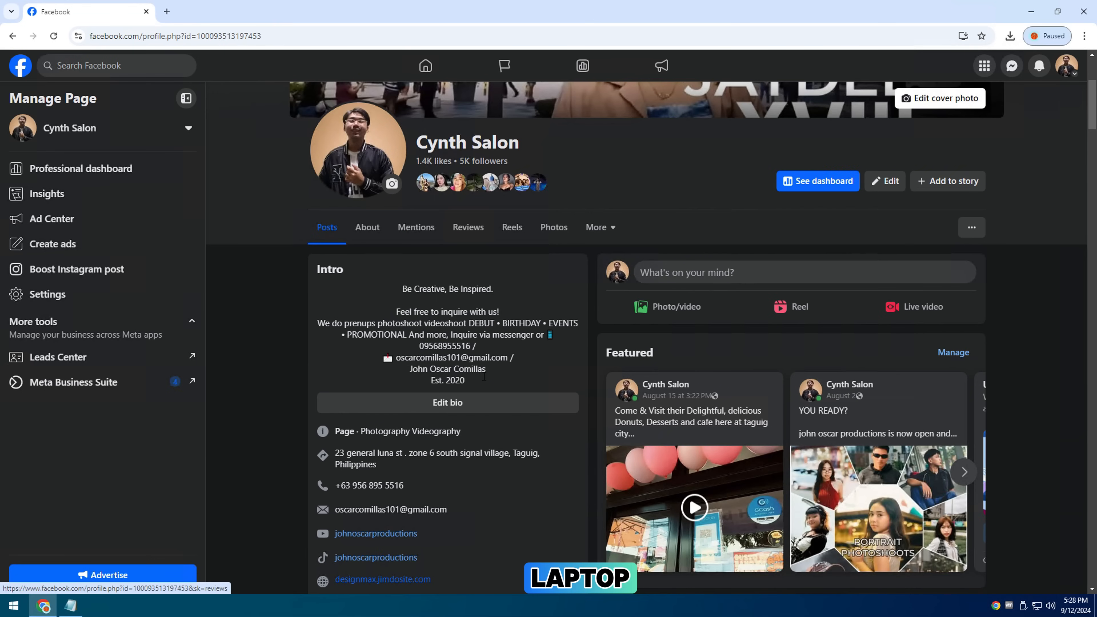
# Reach Chrome's Manage Extensions page from the browser menu
pyautogui.scroll(-3)
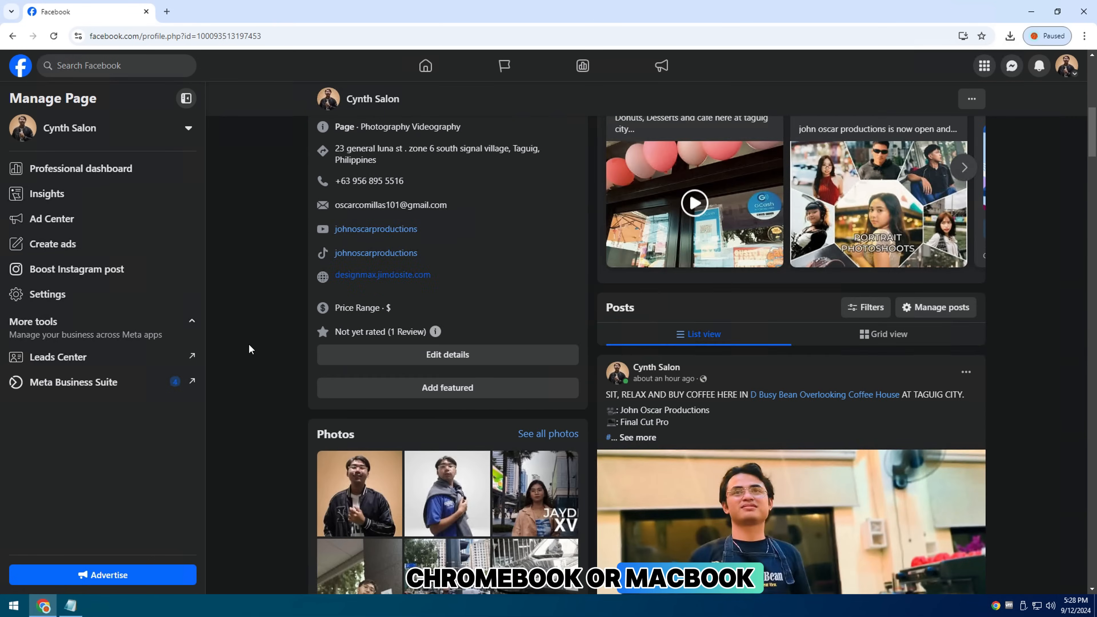
pyautogui.scroll(-3)
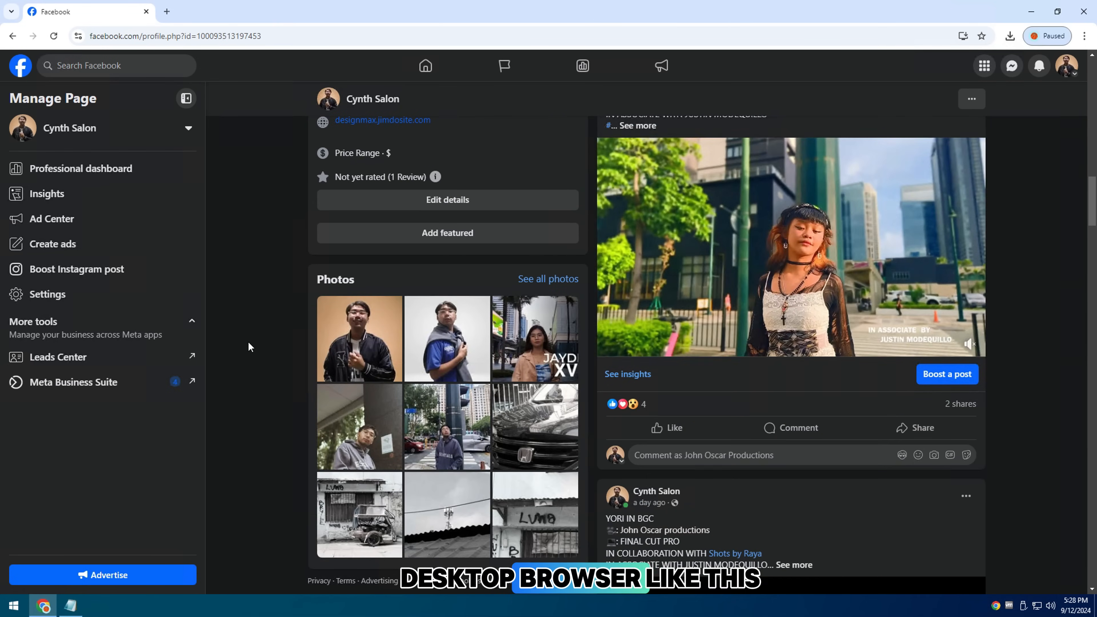
pyautogui.scroll(-3)
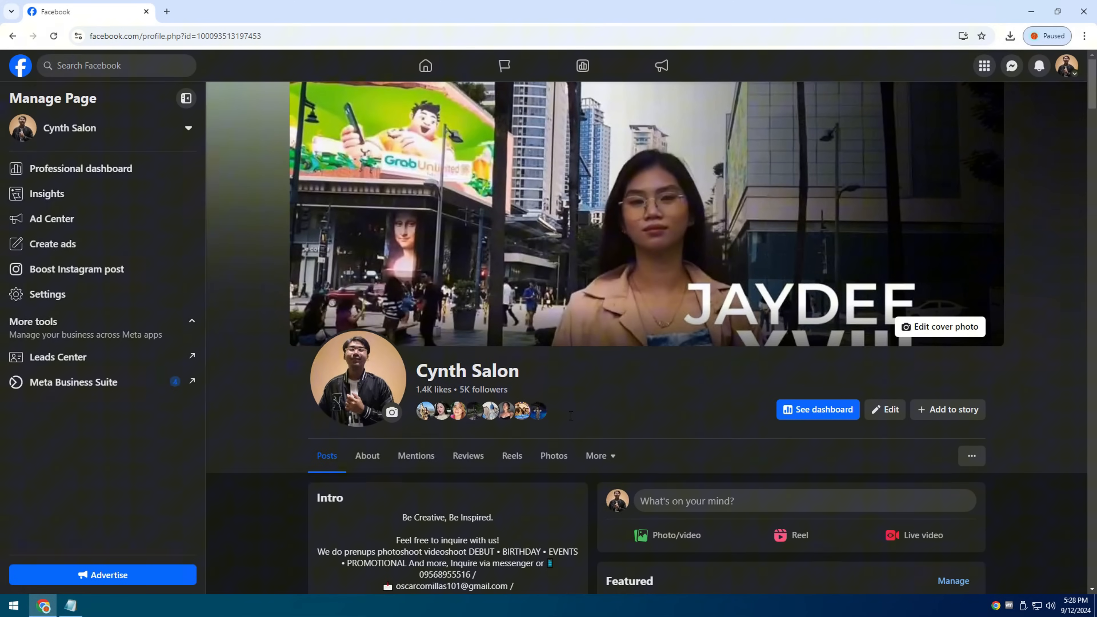
pyautogui.click(1084, 35)
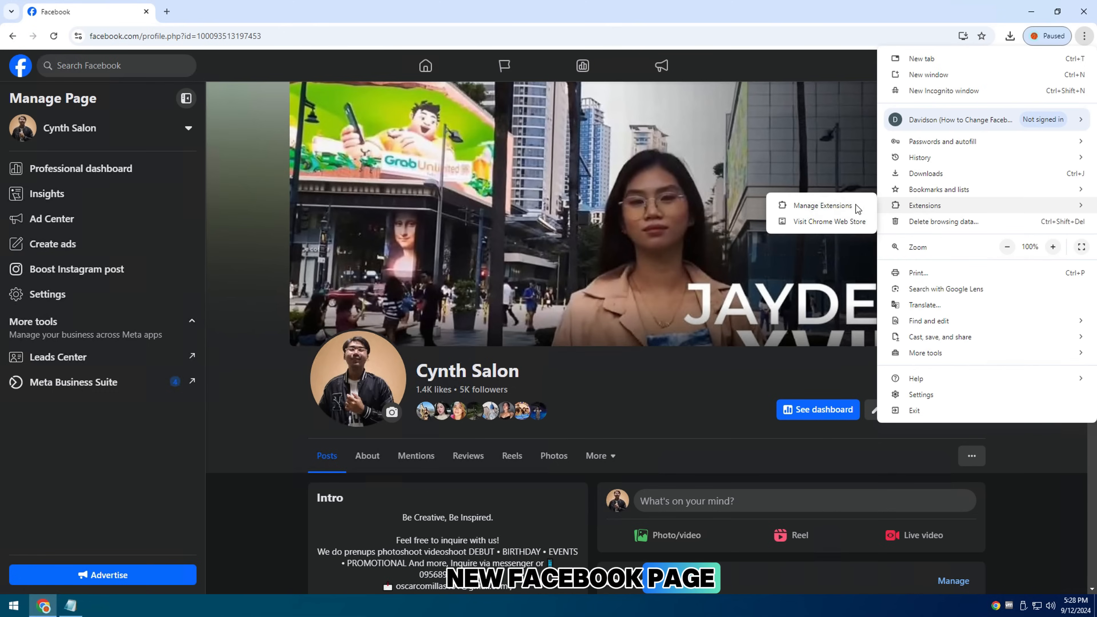
pyautogui.click(817, 206)
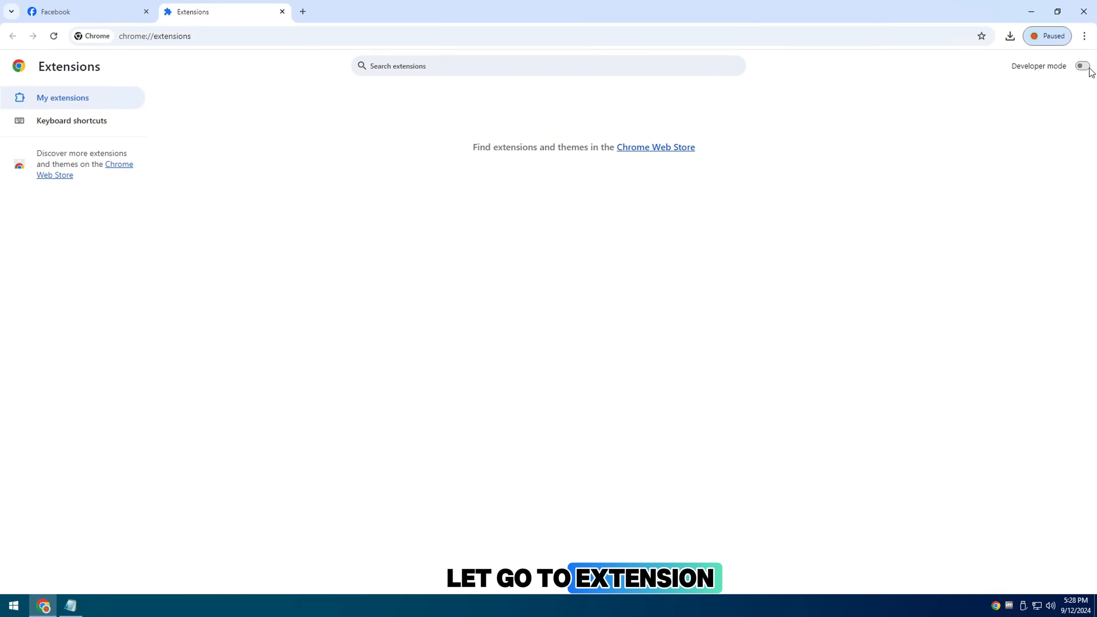
# Enable Developer mode and bring up the recent downloads list
pyautogui.click(1083, 66)
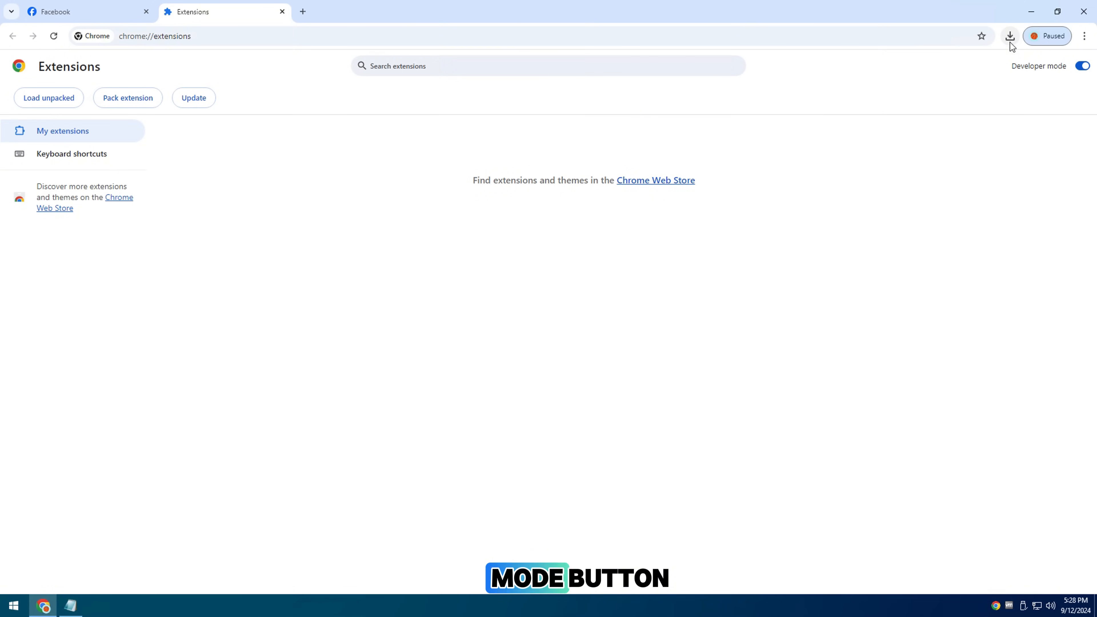
pyautogui.click(1009, 36)
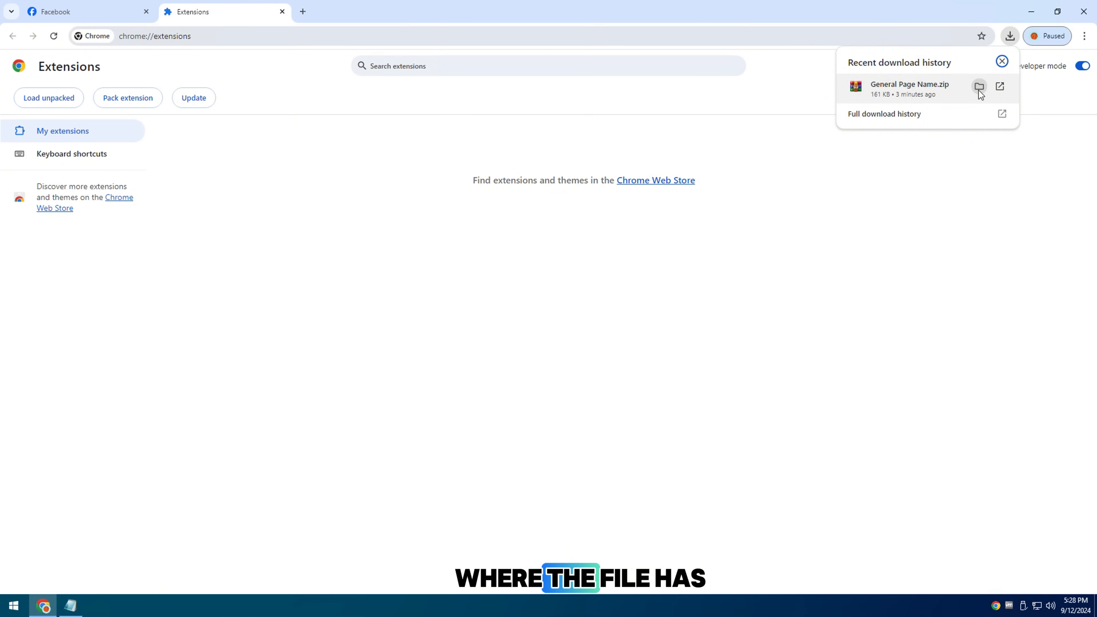
# Show General Page Name.zip in its Downloads folder and extract the archive
pyautogui.click(978, 87)
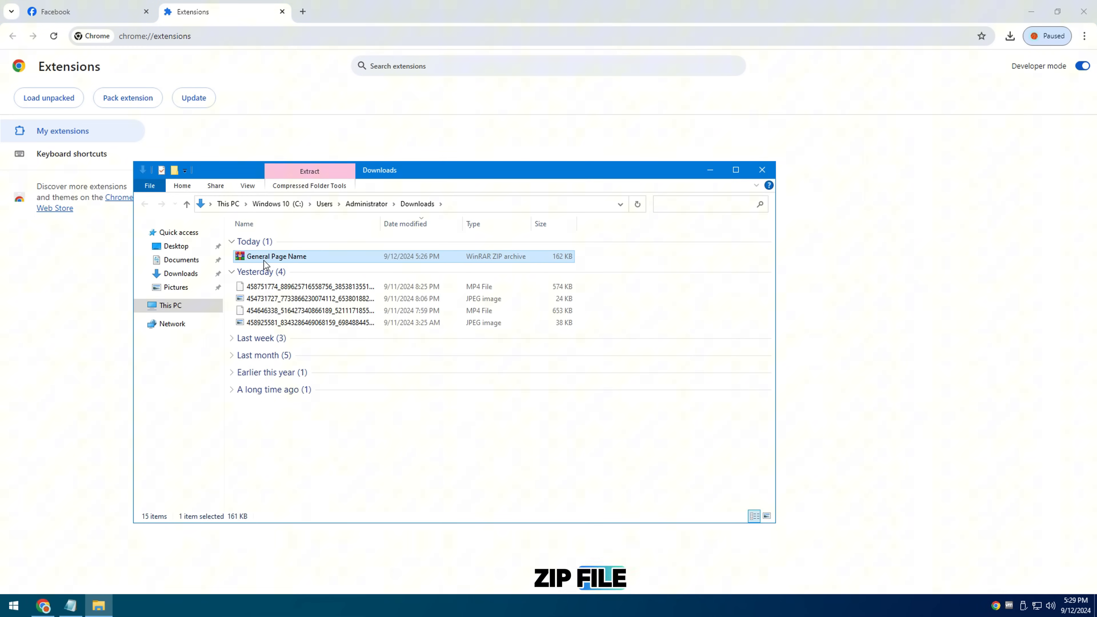
pyautogui.rightClick(275, 256)
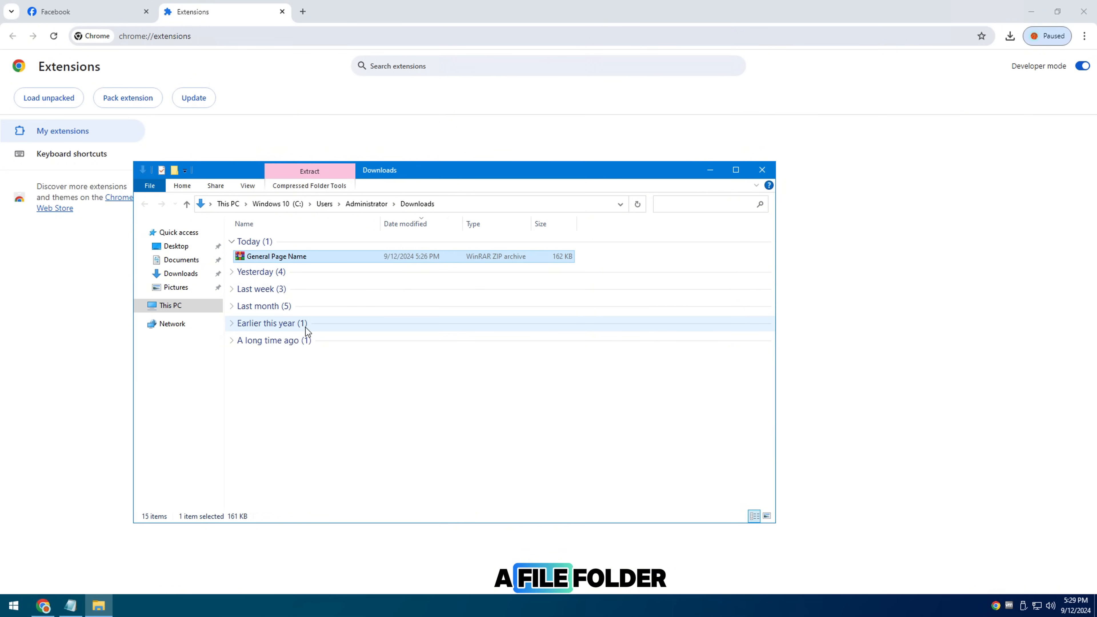
pyautogui.click(309, 171)
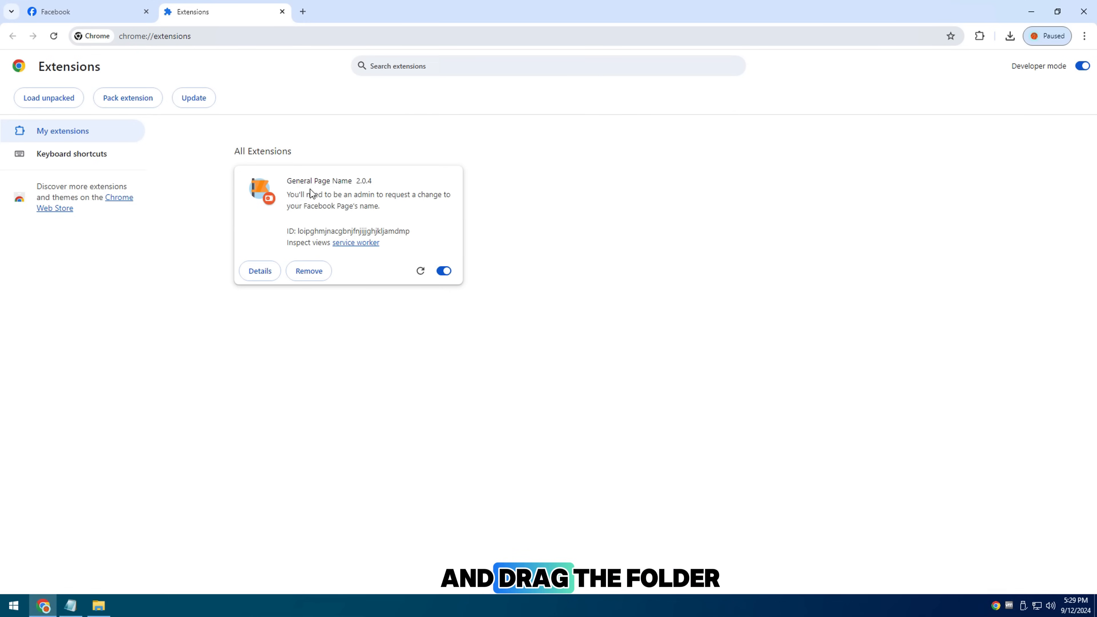
pyautogui.moveTo(377, 198)
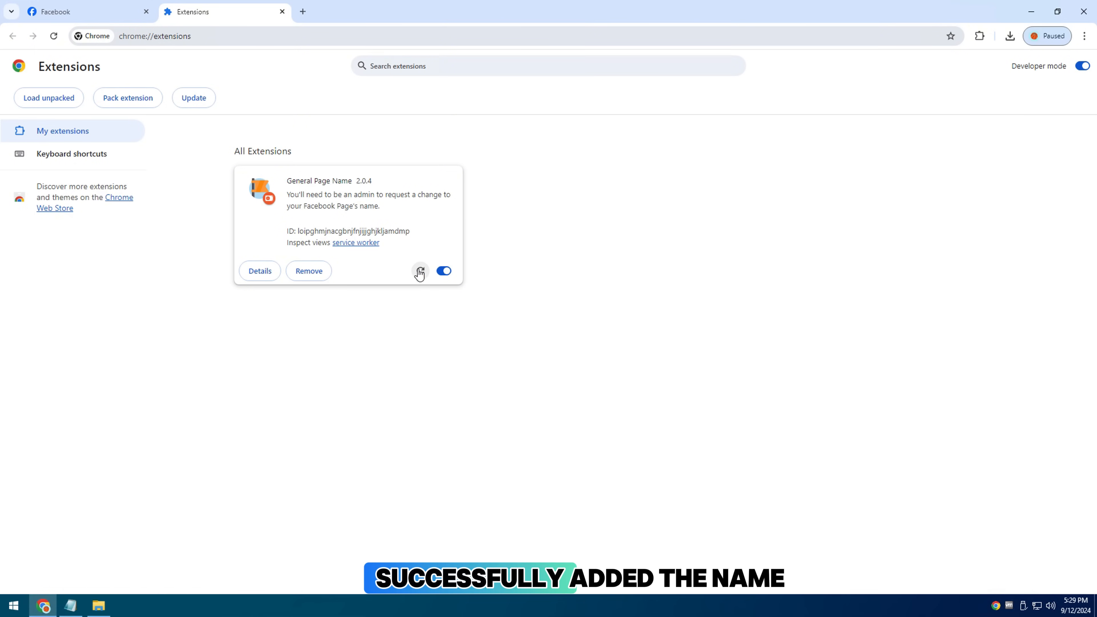
# Reload the newly added General Page Name extension card
pyautogui.click(978, 36)
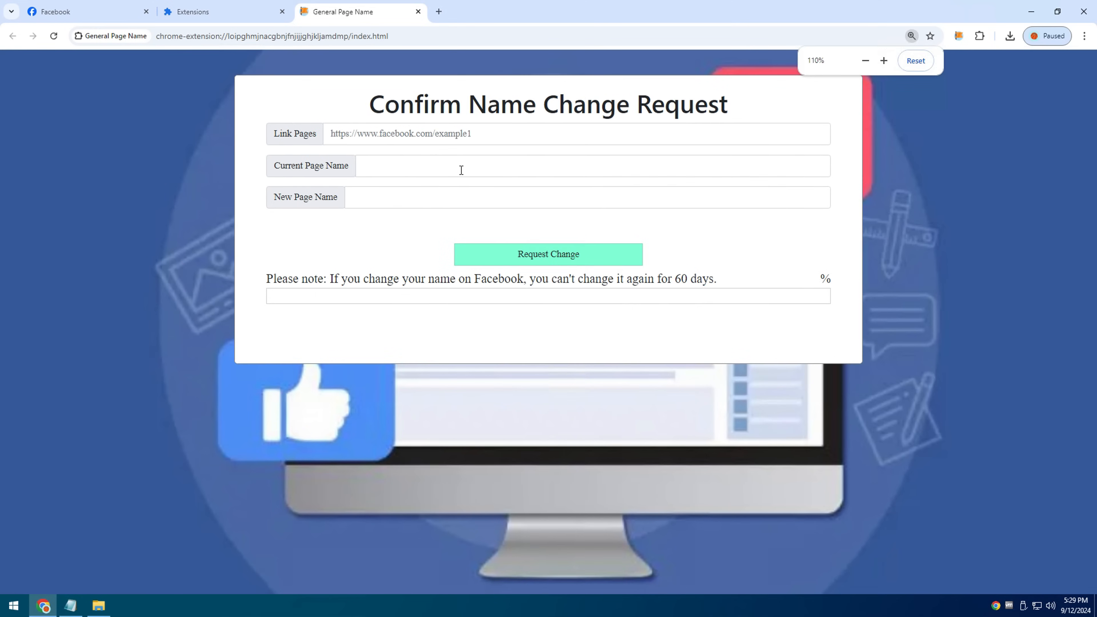
# Copy the Facebook page's URL for the Link Pages field
pyautogui.click(883, 61)
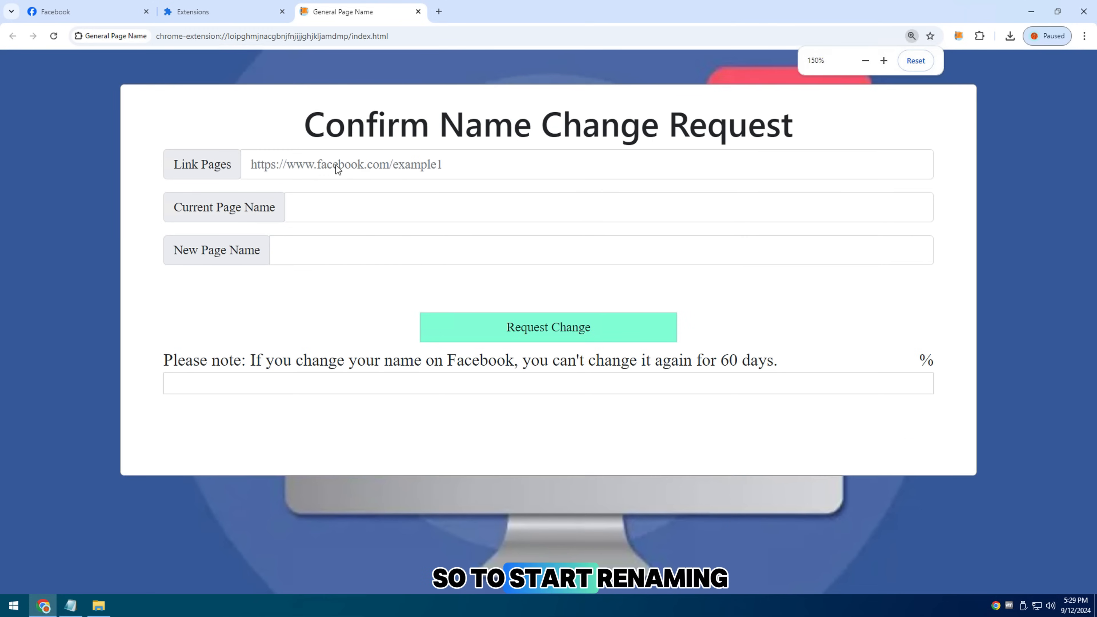
pyautogui.click(78, 12)
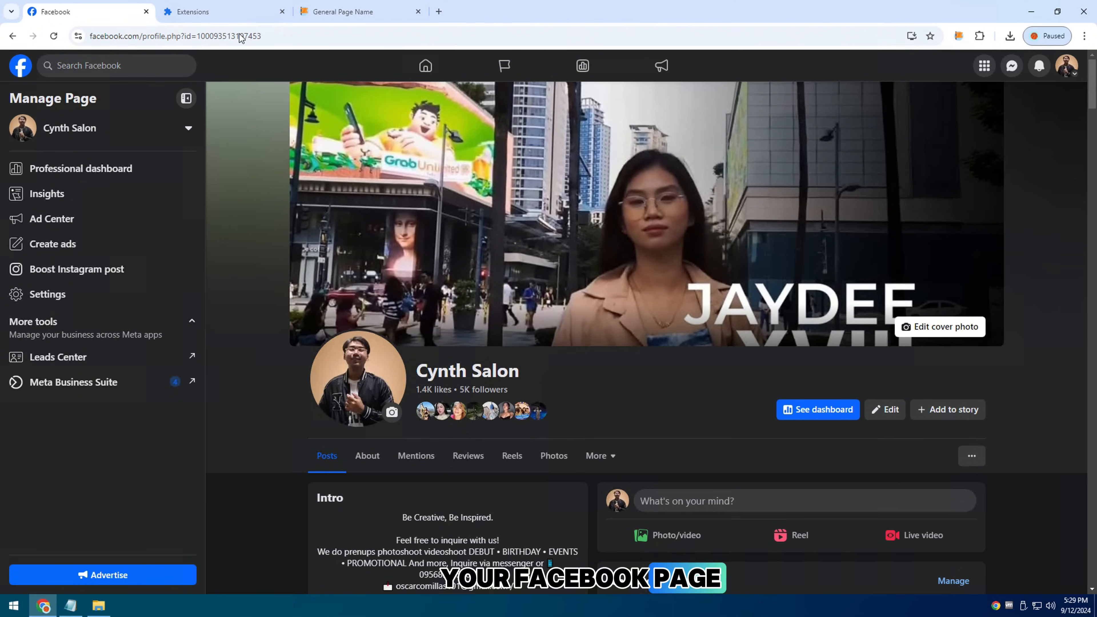
pyautogui.click(343, 12)
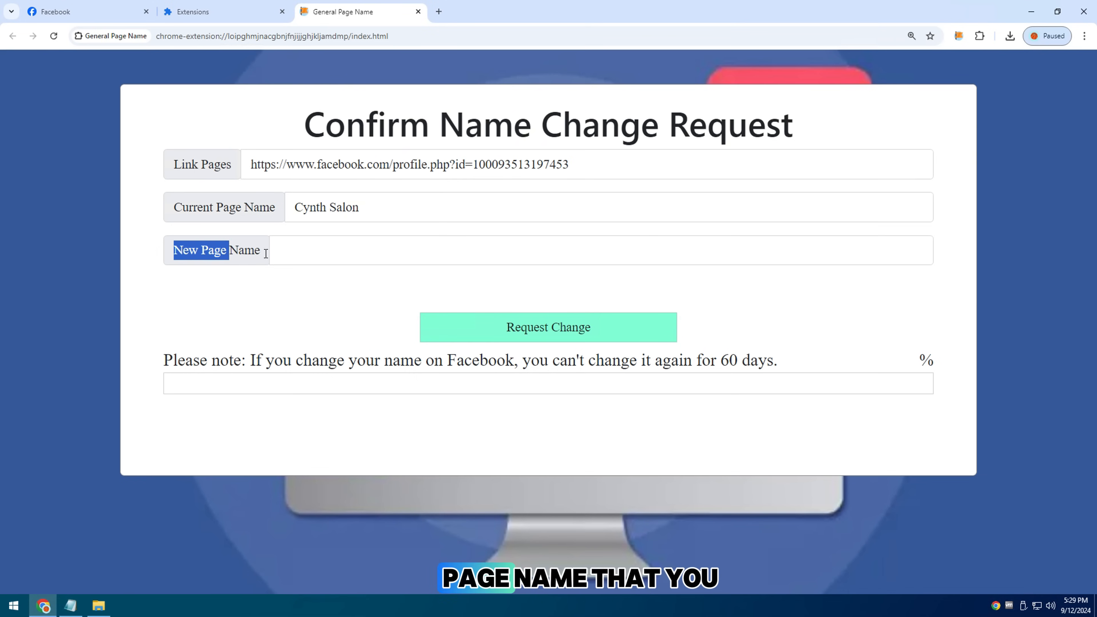
# Enter new name John Oscar Productions and request the change from Cynth Salon
pyautogui.write('John Oscar Productions')
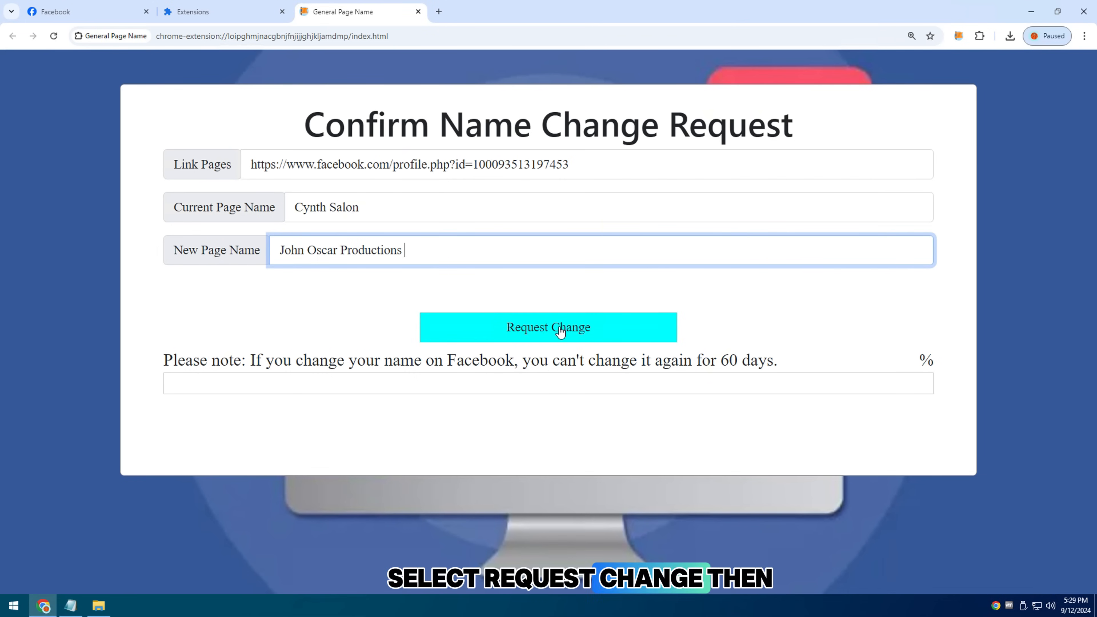
pyautogui.click(548, 327)
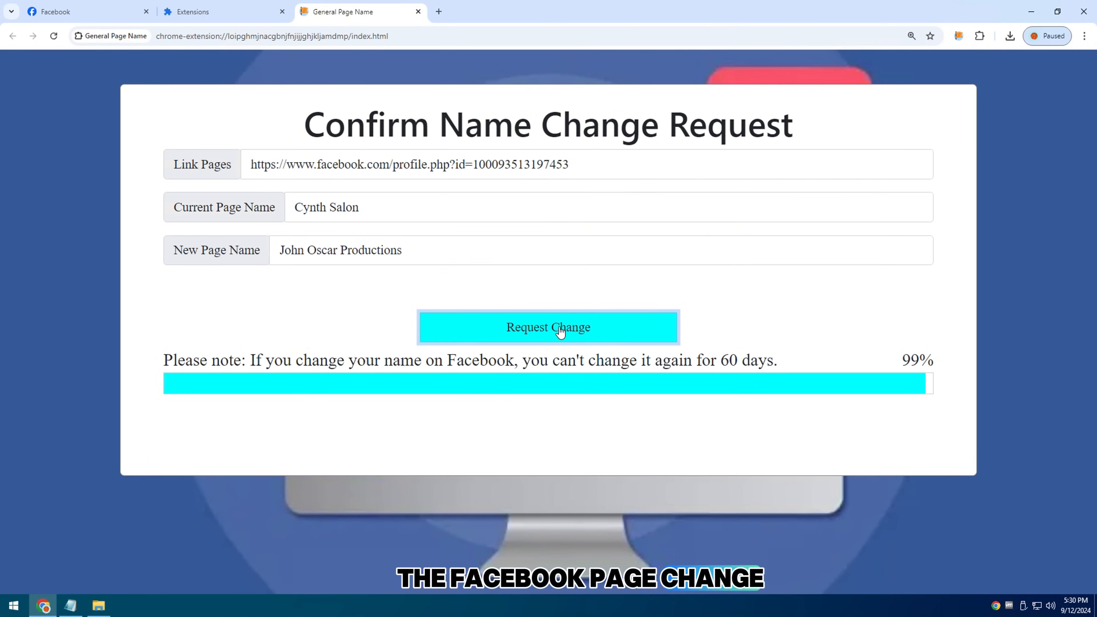
# Review the success message and 60-day warning, then return to the Facebook tab
pyautogui.click(548, 326)
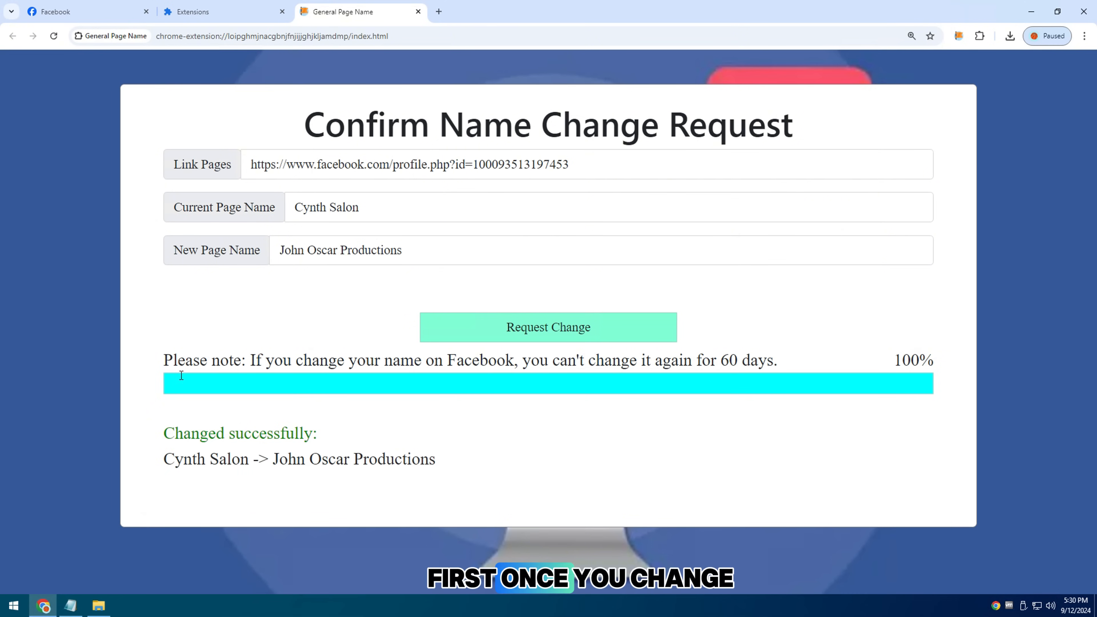
pyautogui.moveTo(163, 360); pyautogui.dragTo(776, 360)
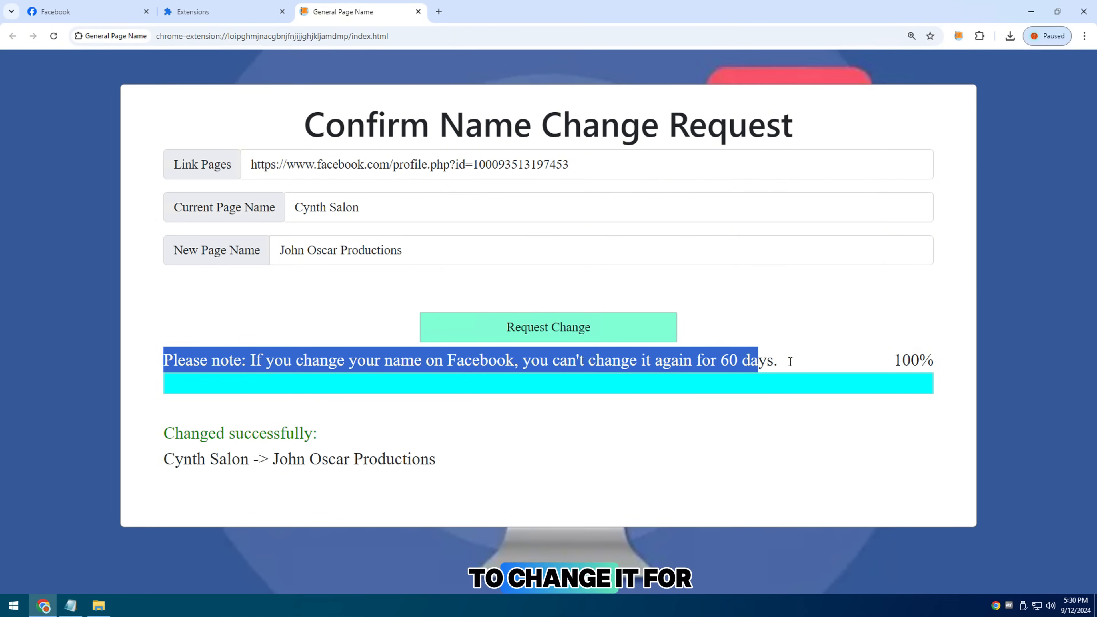
pyautogui.click(84, 12)
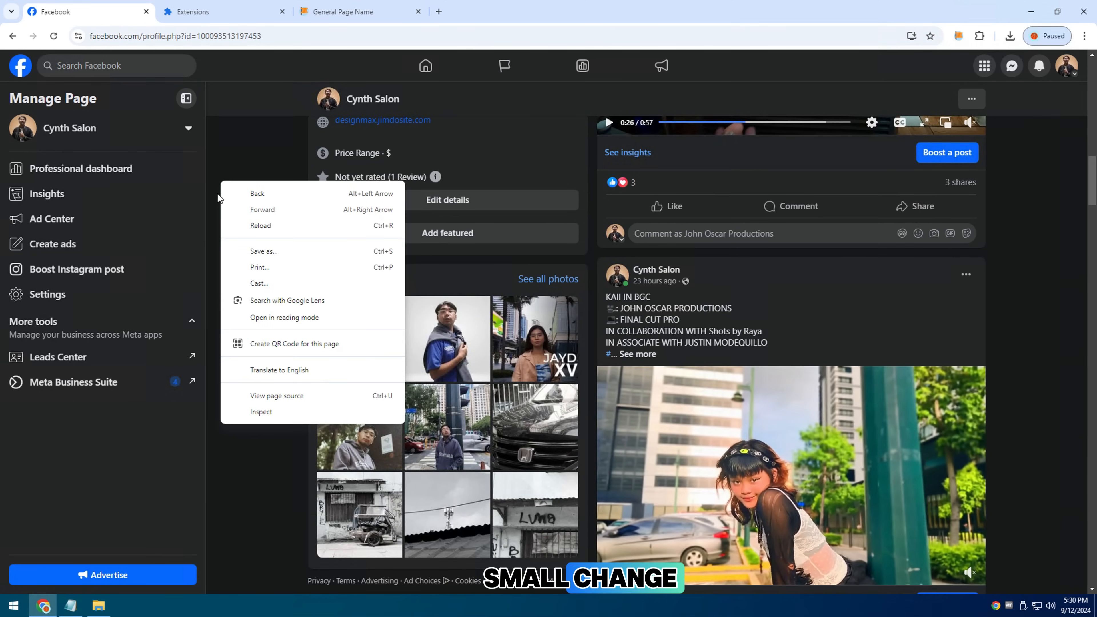
# Reload the Facebook page showing John Oscar Productions and head to Settings
pyautogui.click(260, 225)
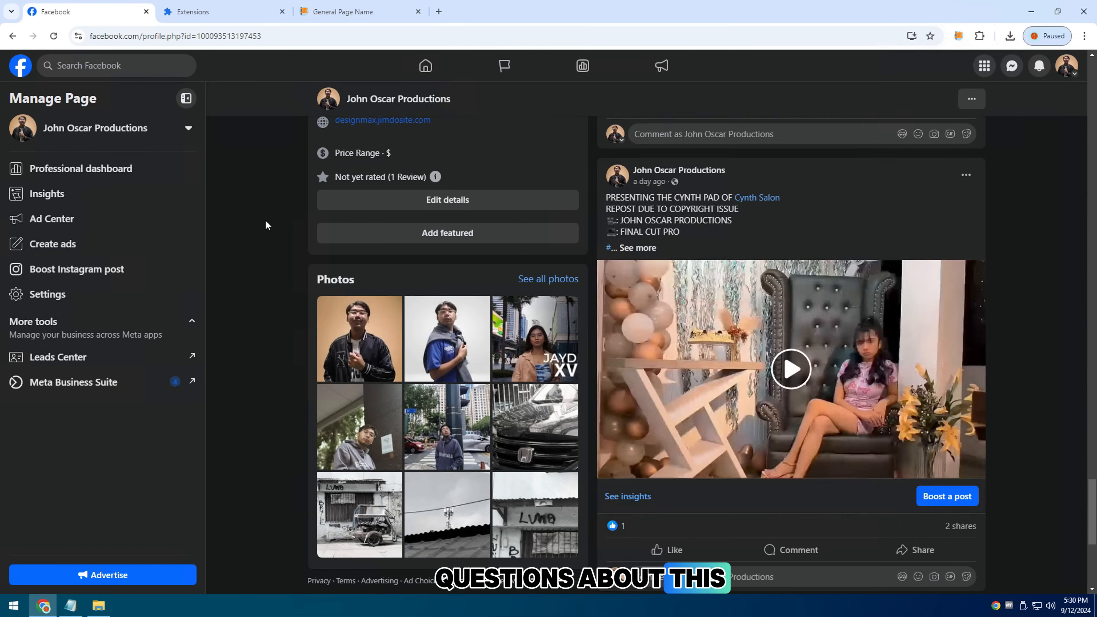
pyautogui.click(48, 294)
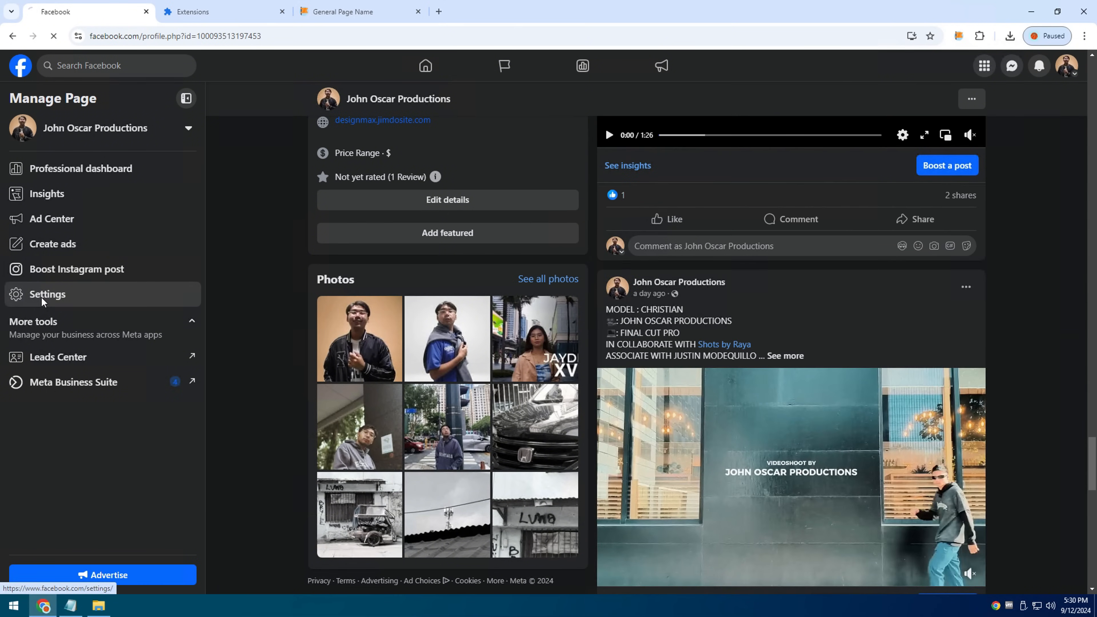
# Check the page name under Settings > Page setup > Name view reads John Oscar Productions
pyautogui.click(48, 294)
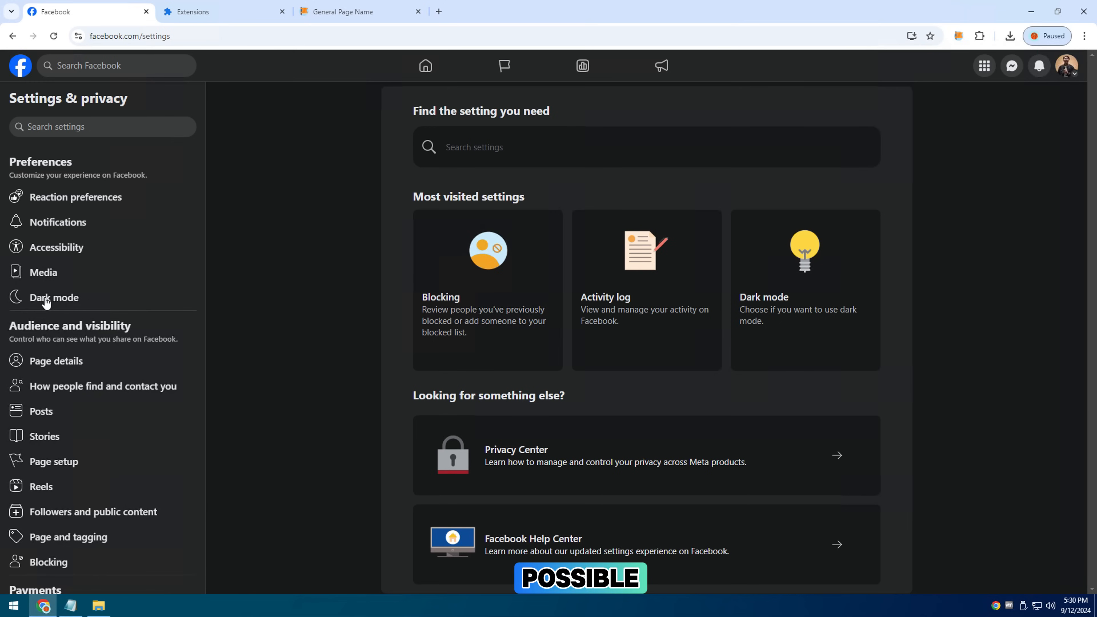
pyautogui.click(54, 461)
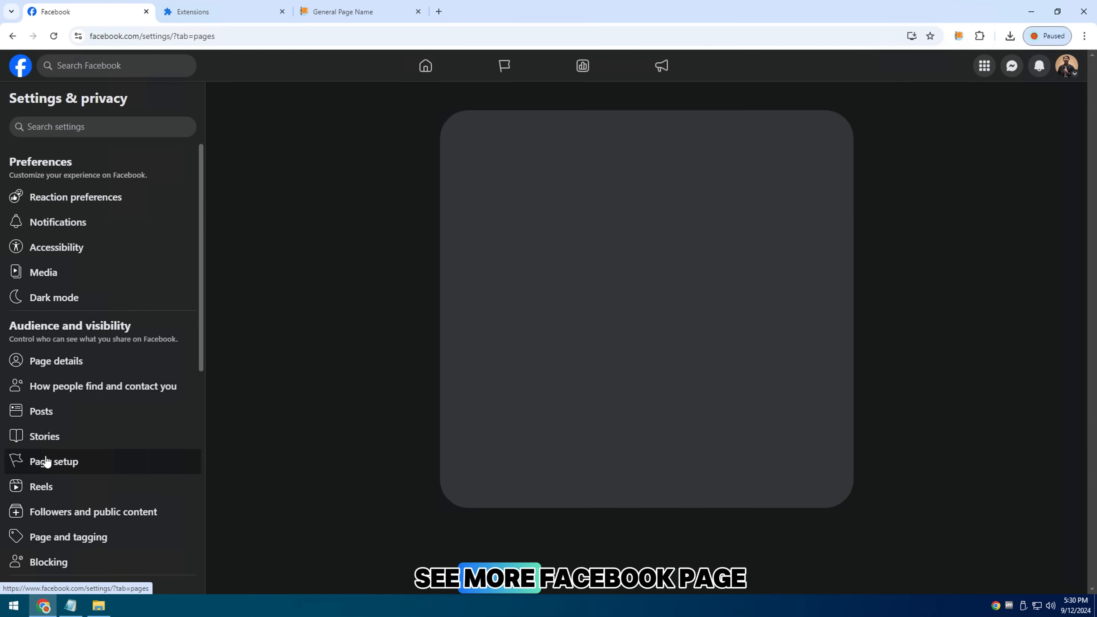
pyautogui.click(54, 462)
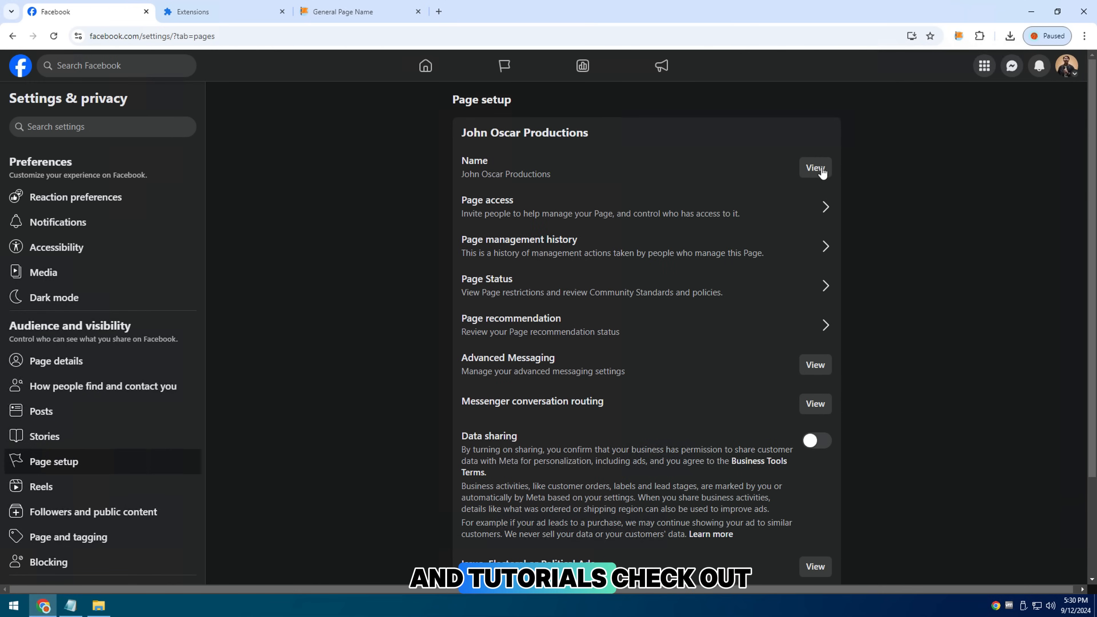
pyautogui.click(813, 168)
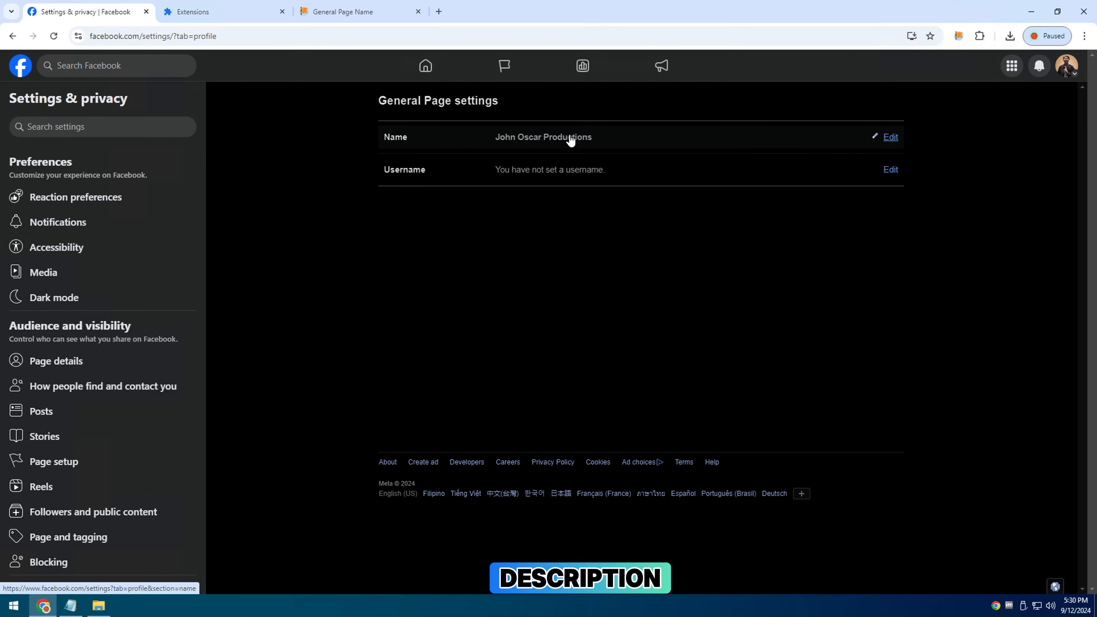
# Return to the page profile and revisit the extension's success message
pyautogui.click(890, 137)
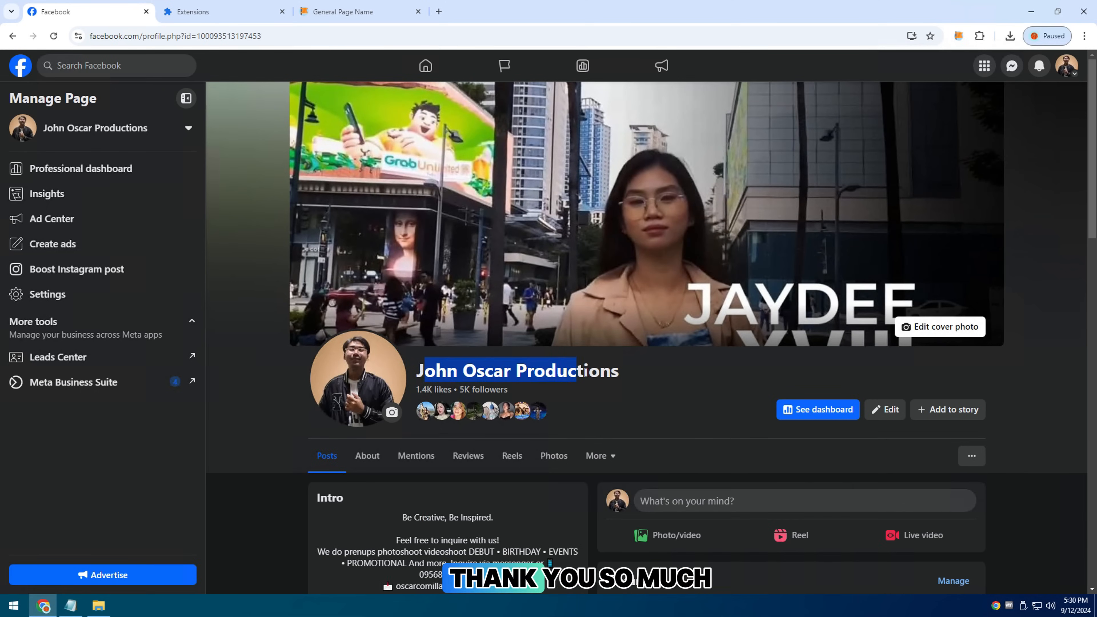
pyautogui.click(359, 12)
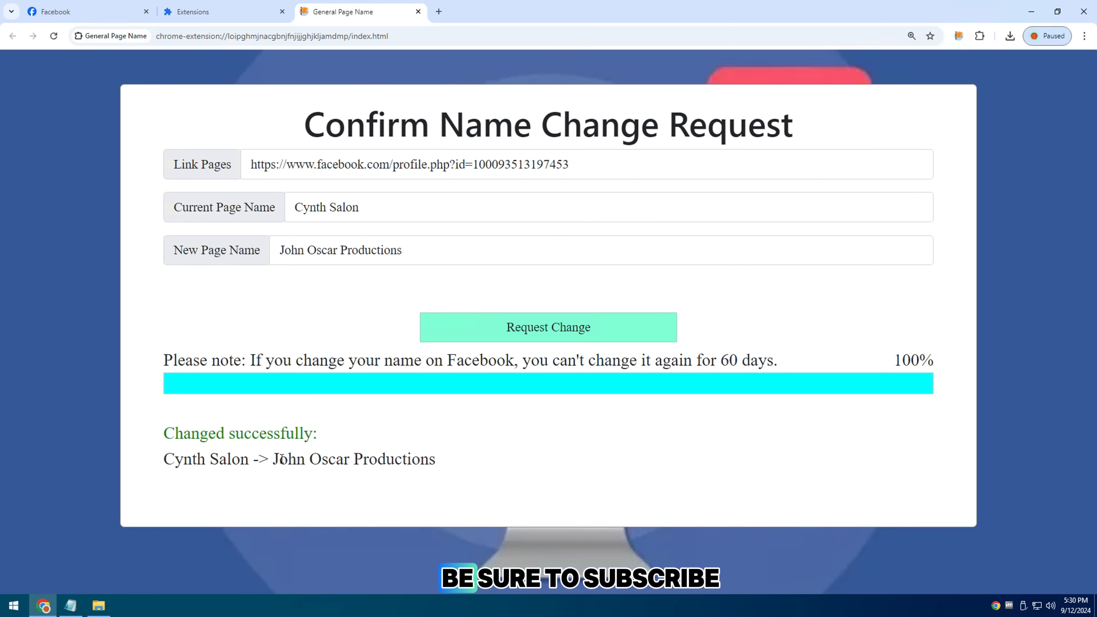